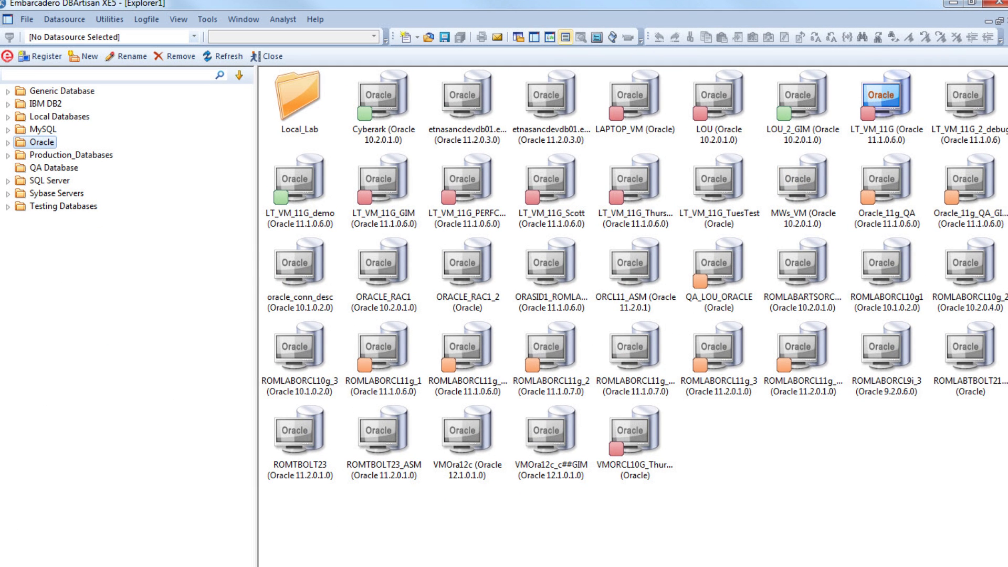
Connect to LT_VM_11G, list the schema tables, cancel the Create Table wizard, and view PATIENT's DDL.
{"action": "double_click", "coordinate": [886, 103]}
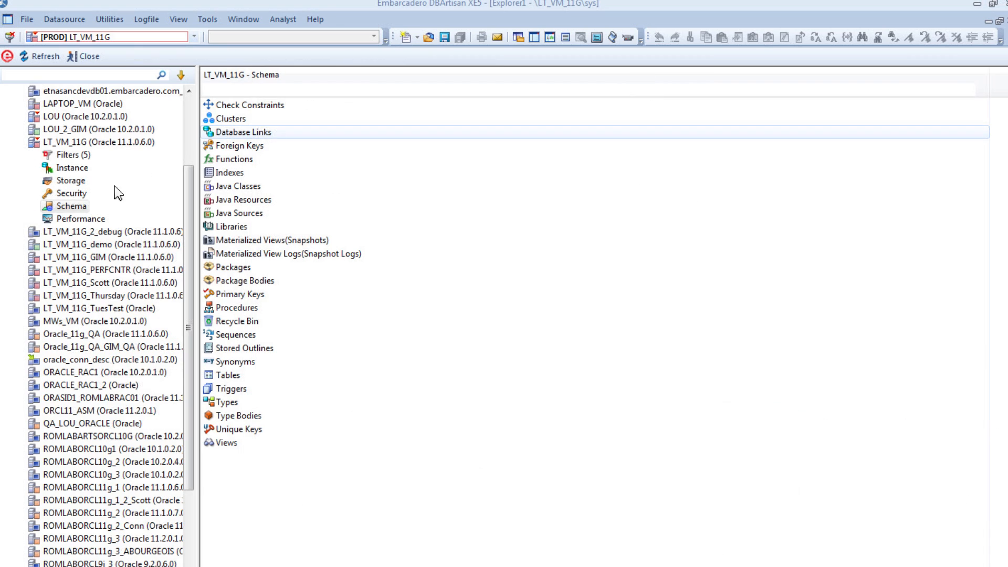
{"action": "double_click", "coordinate": [229, 375]}
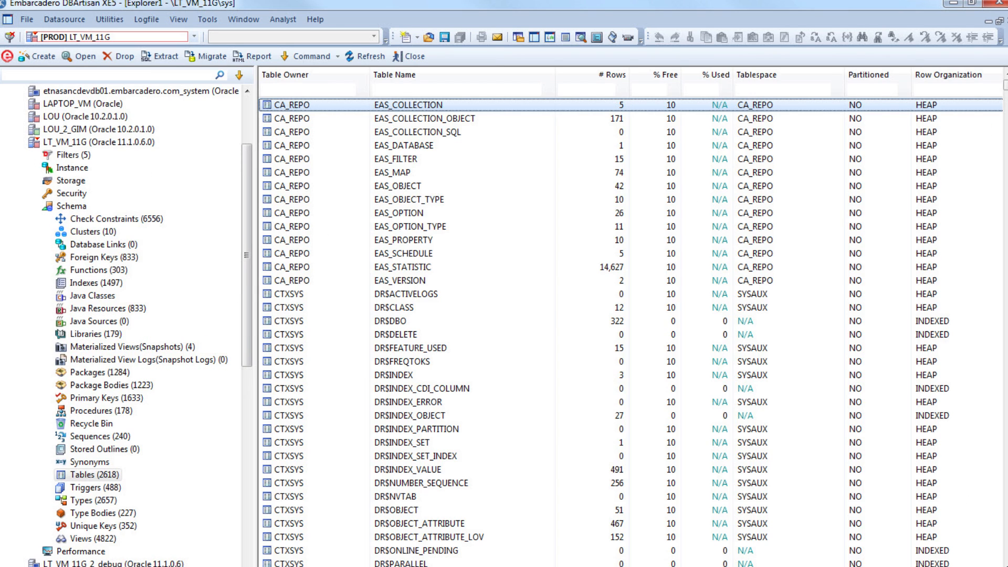
{"action": "left_click", "coordinate": [36, 57]}
{"action": "type", "text": "ADDRESSES"}
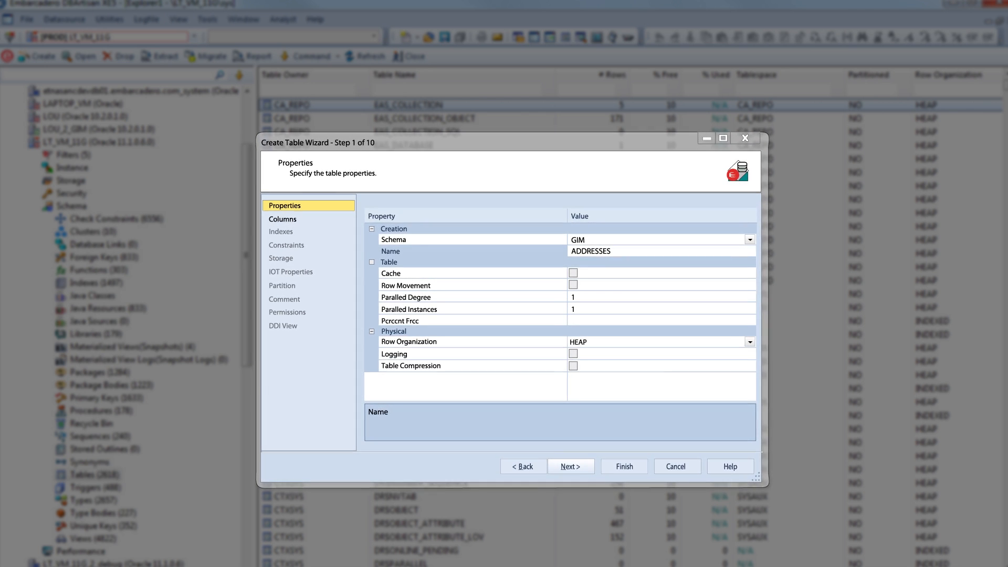
{"action": "left_click", "coordinate": [676, 466]}
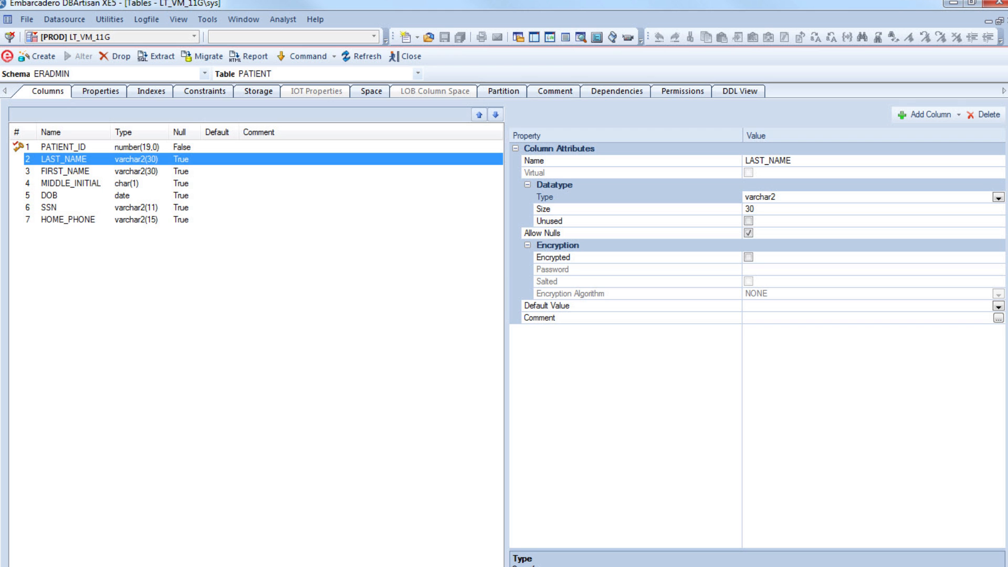
{"action": "mouse_move", "coordinate": [737, 96]}
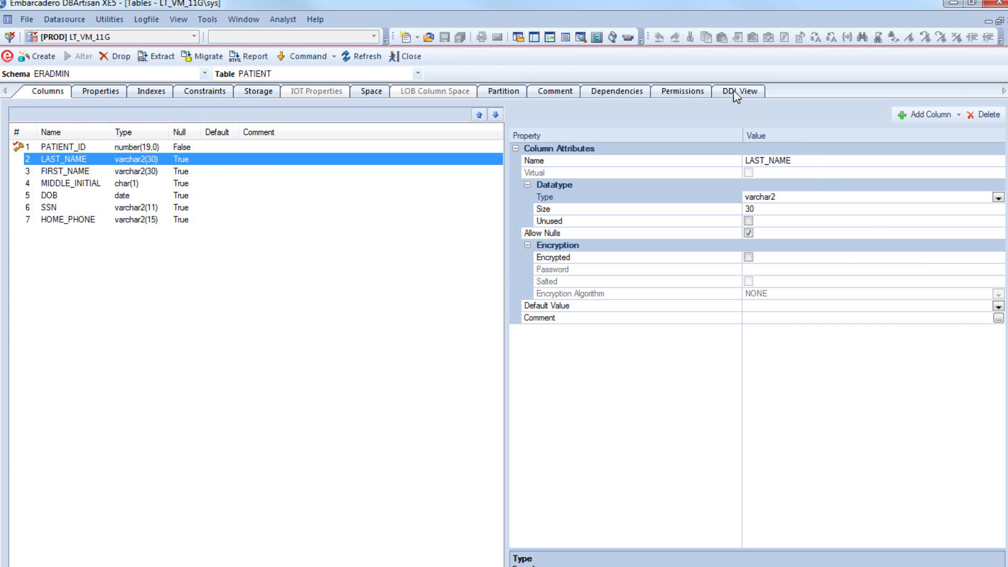
{"action": "left_click", "coordinate": [738, 90]}
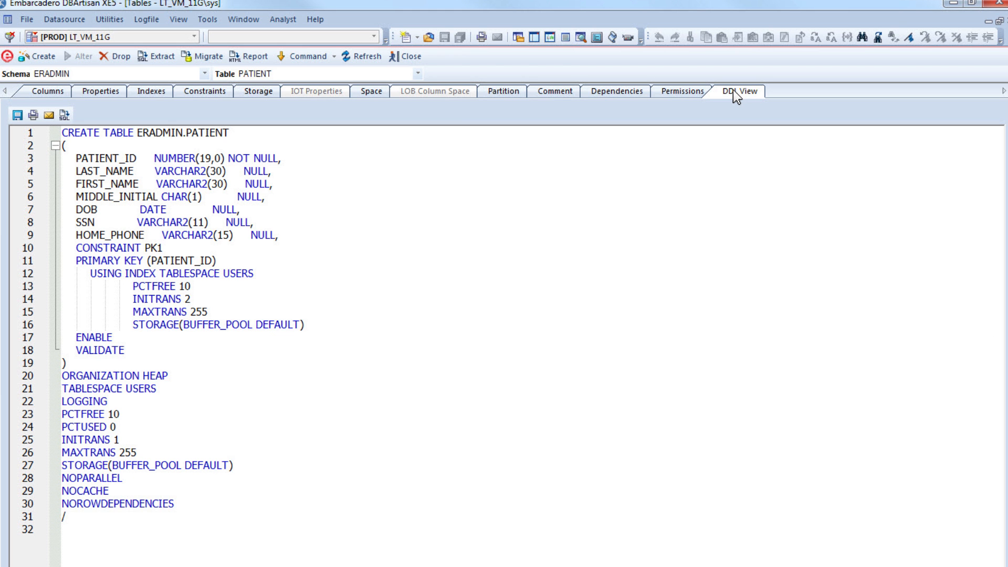